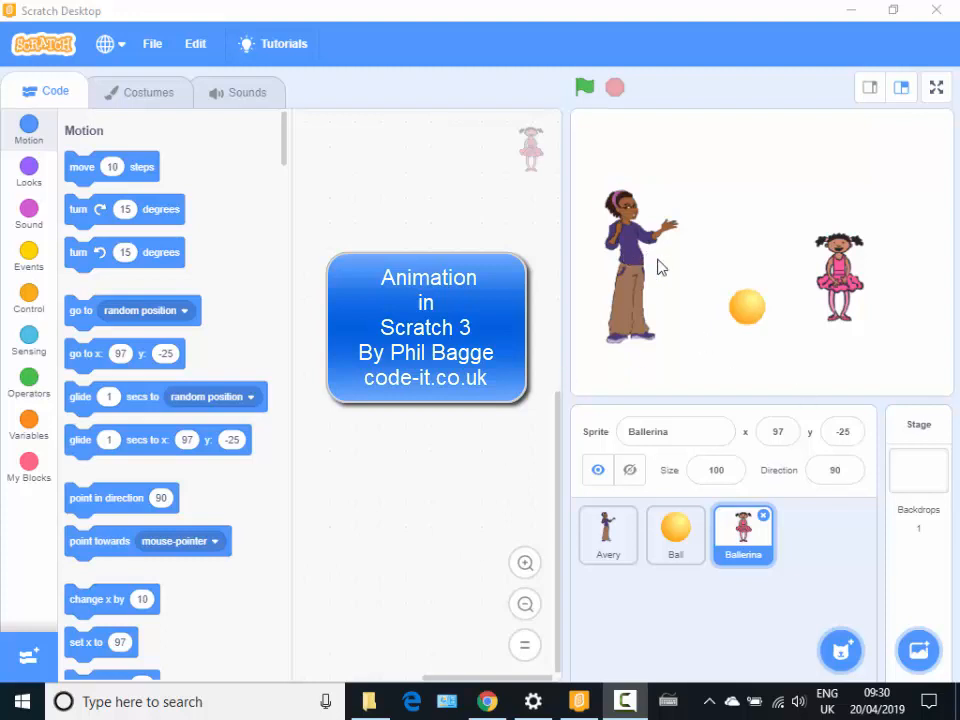
mouse_move(845, 278)
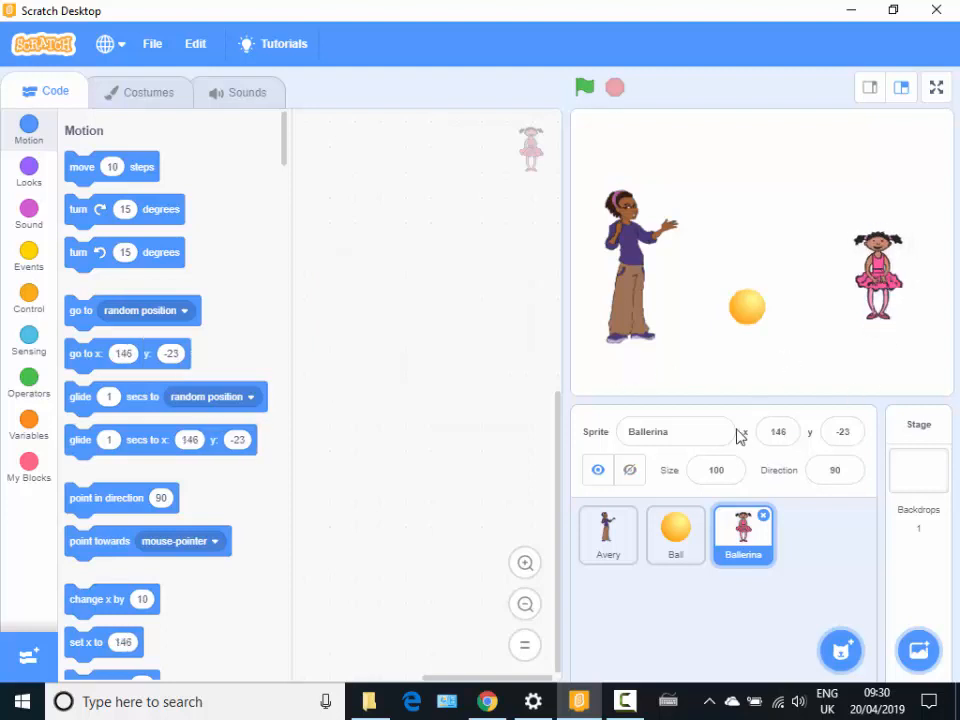
mouse_move(760, 550)
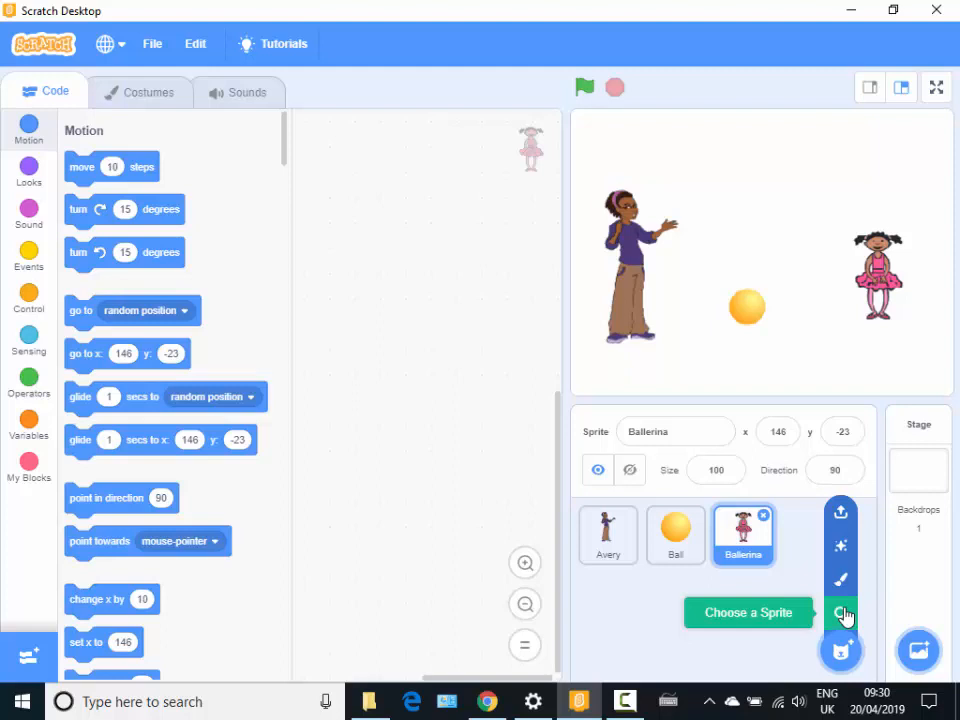
mouse_move(710, 535)
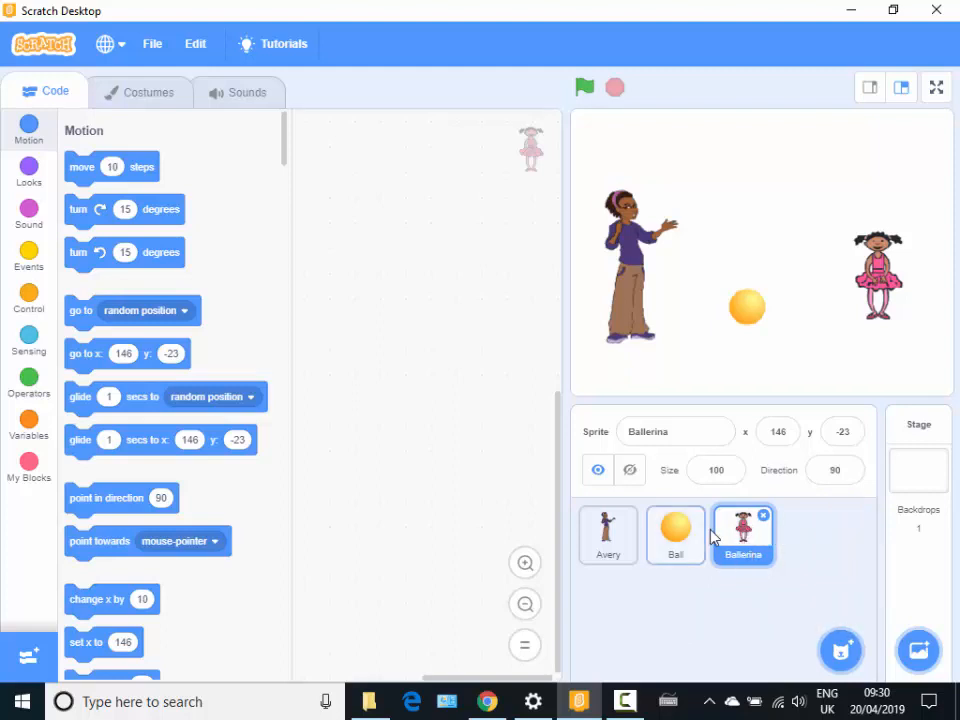
mouse_move(146, 92)
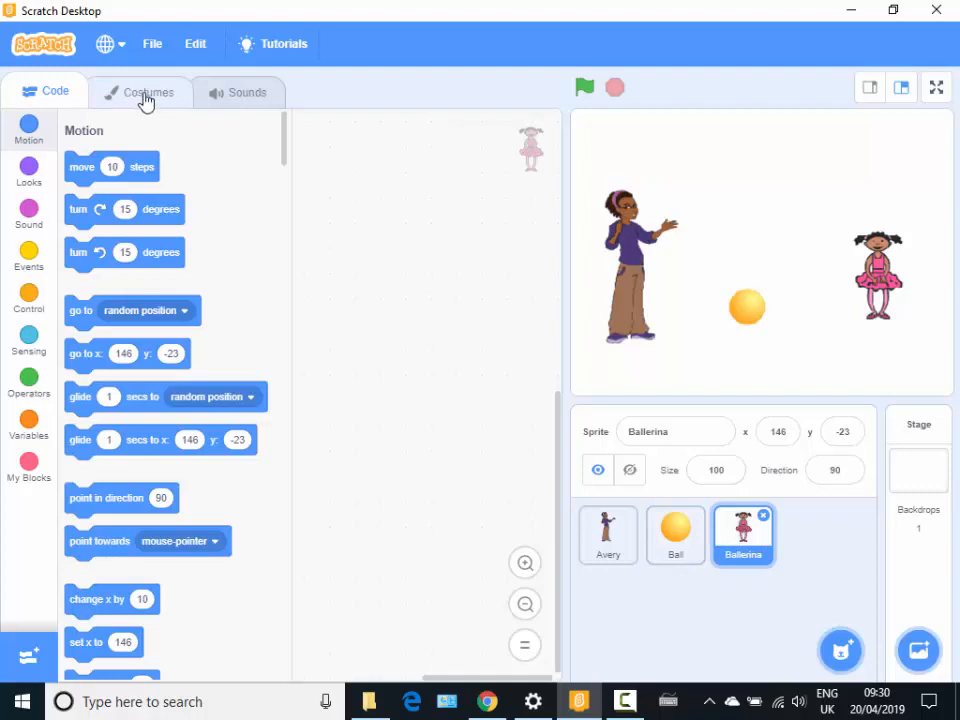
Preview the Ballerina costumes ballerina-c, ballerina-a and ballerina-b, ending on ballerina-a.
left_click(144, 91)
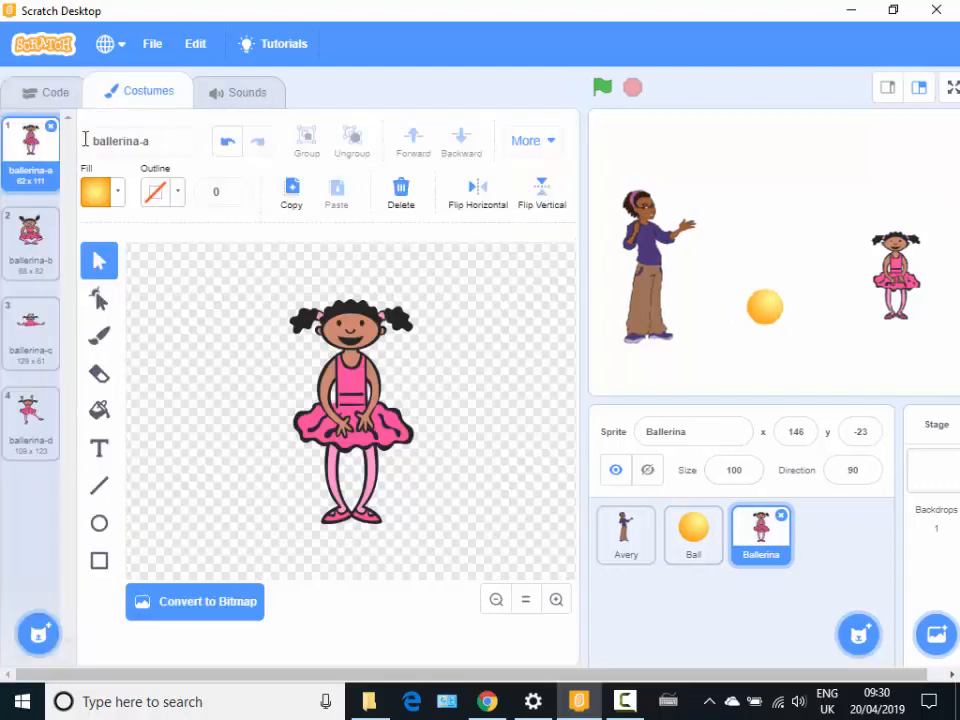
left_click(30, 330)
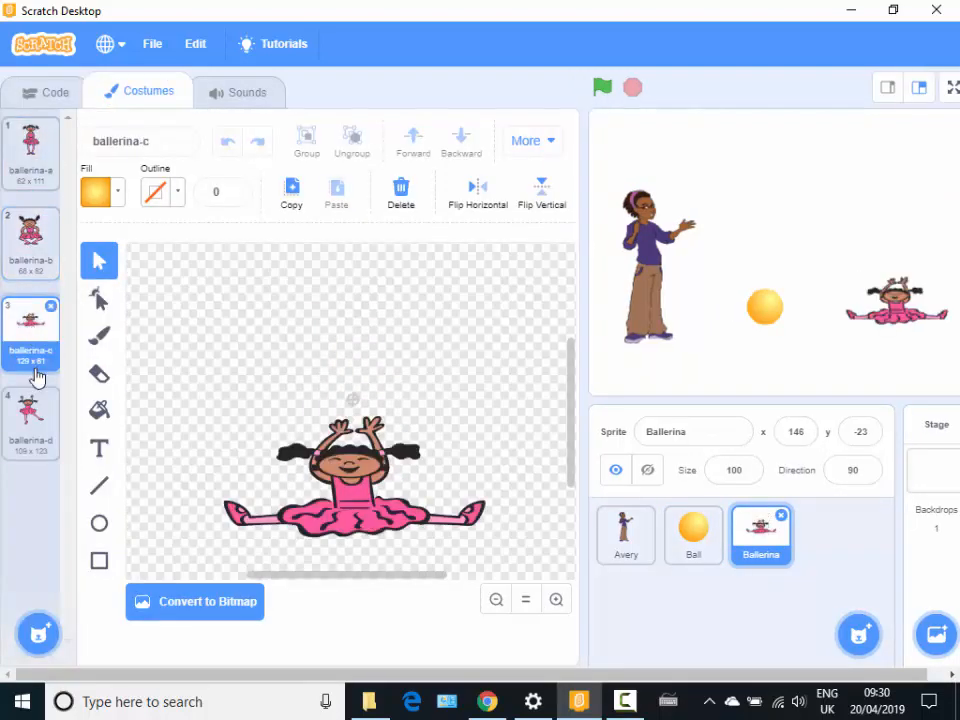
left_click(30, 150)
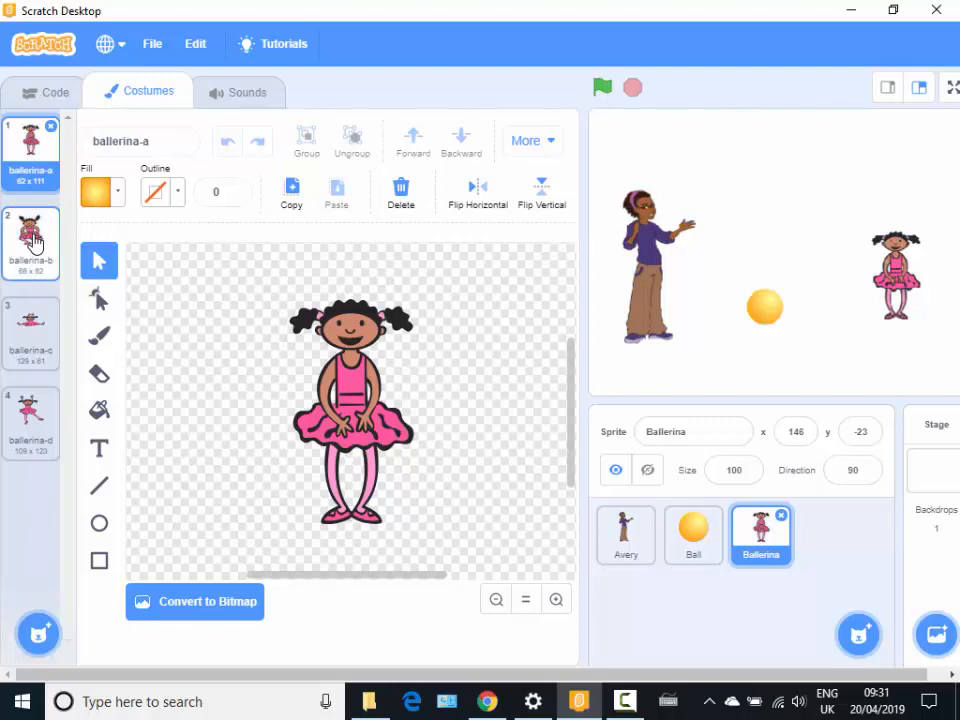
left_click(30, 240)
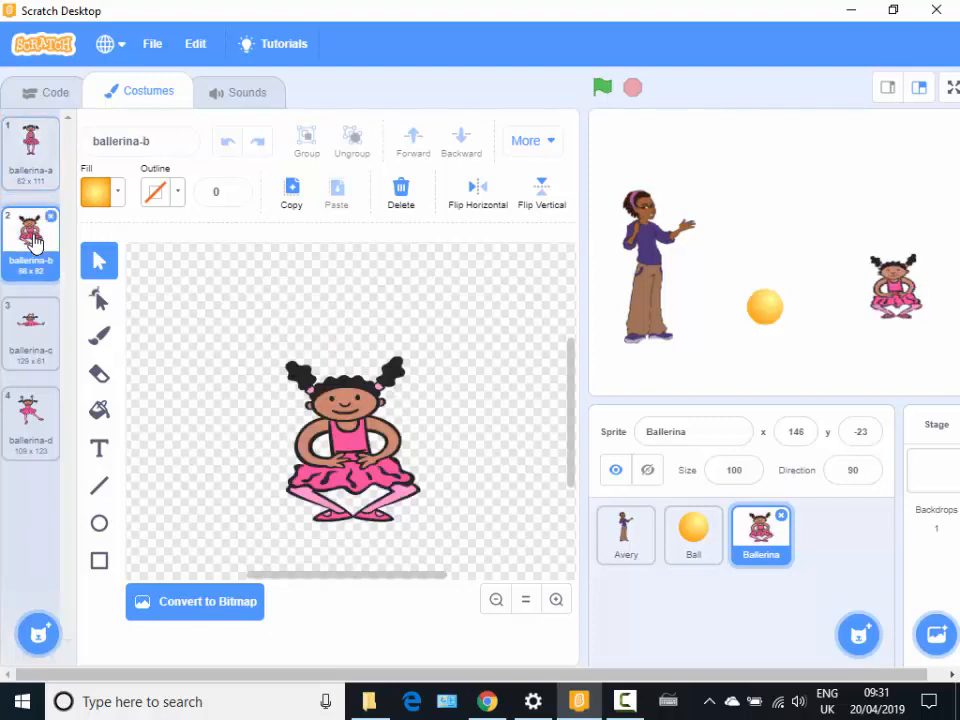
left_click(30, 152)
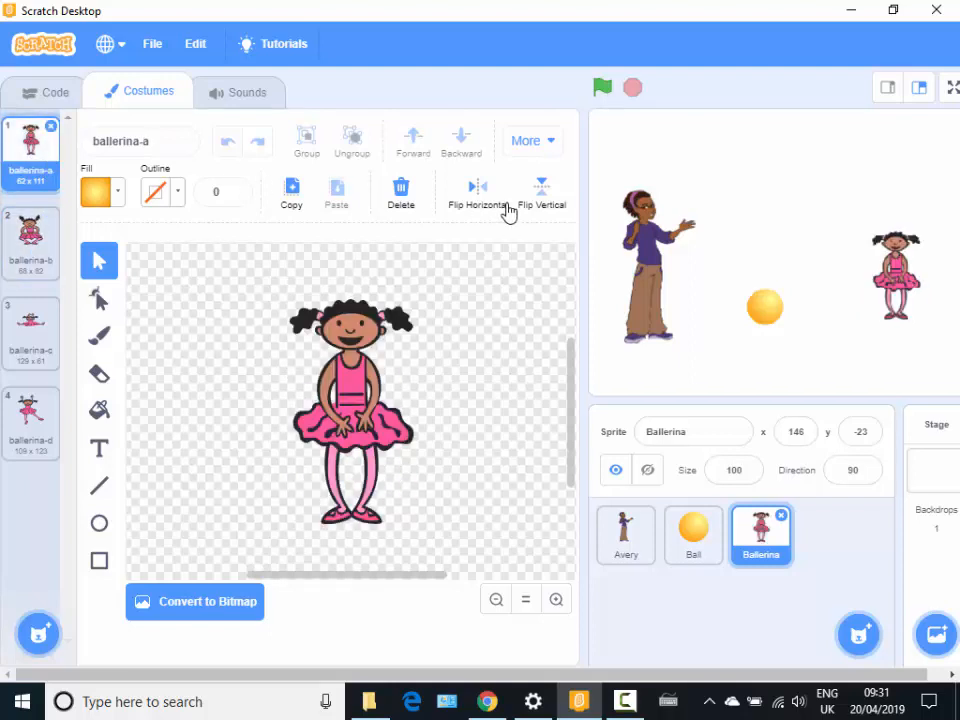
mouse_move(470, 285)
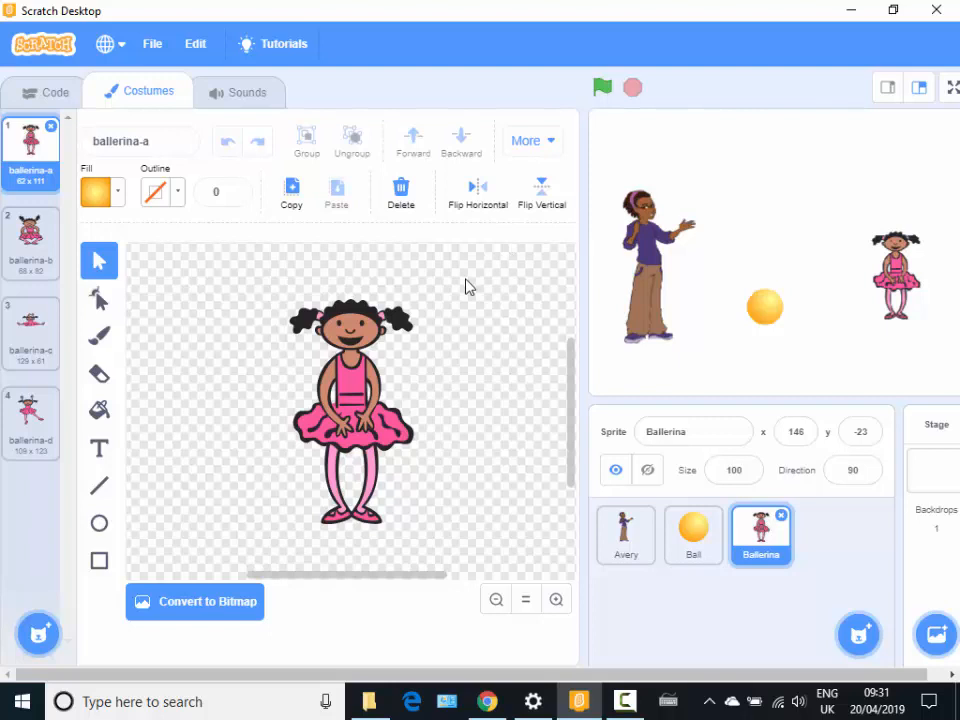
mouse_move(780, 320)
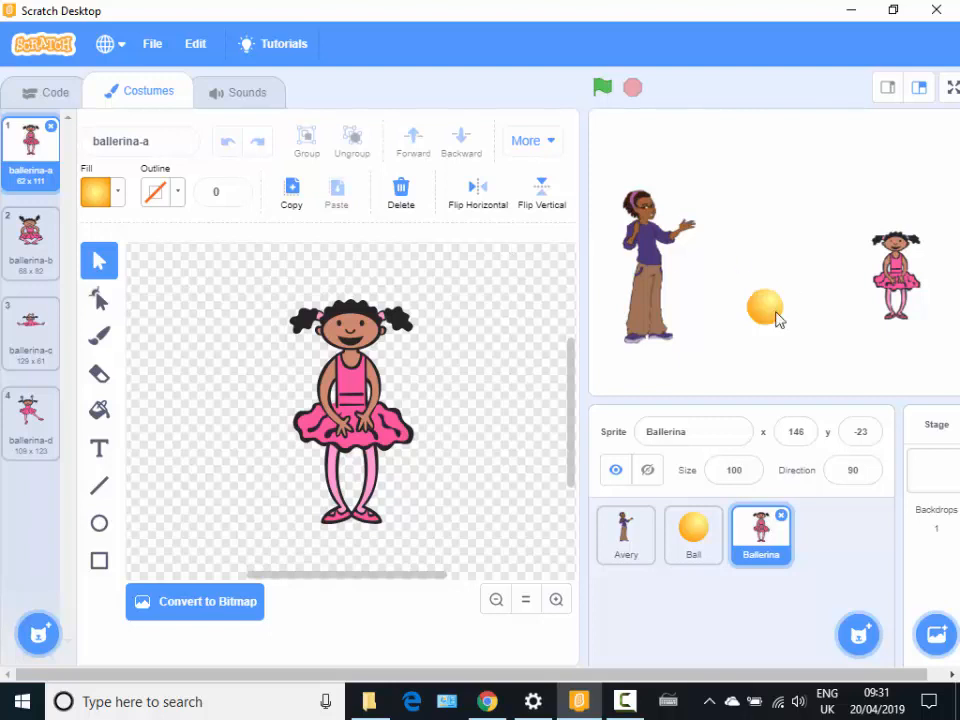
mouse_move(731, 371)
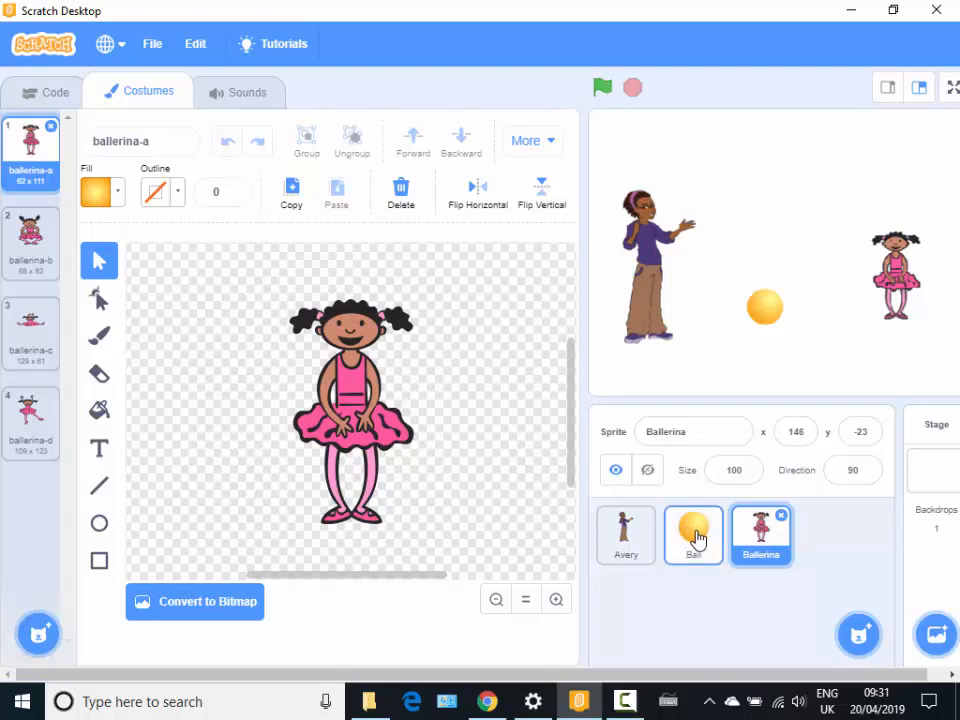
For the Ball sprite, delete costumes ball-b to ball-e and rename ball-a to 'bouncing 1'.
left_click(693, 535)
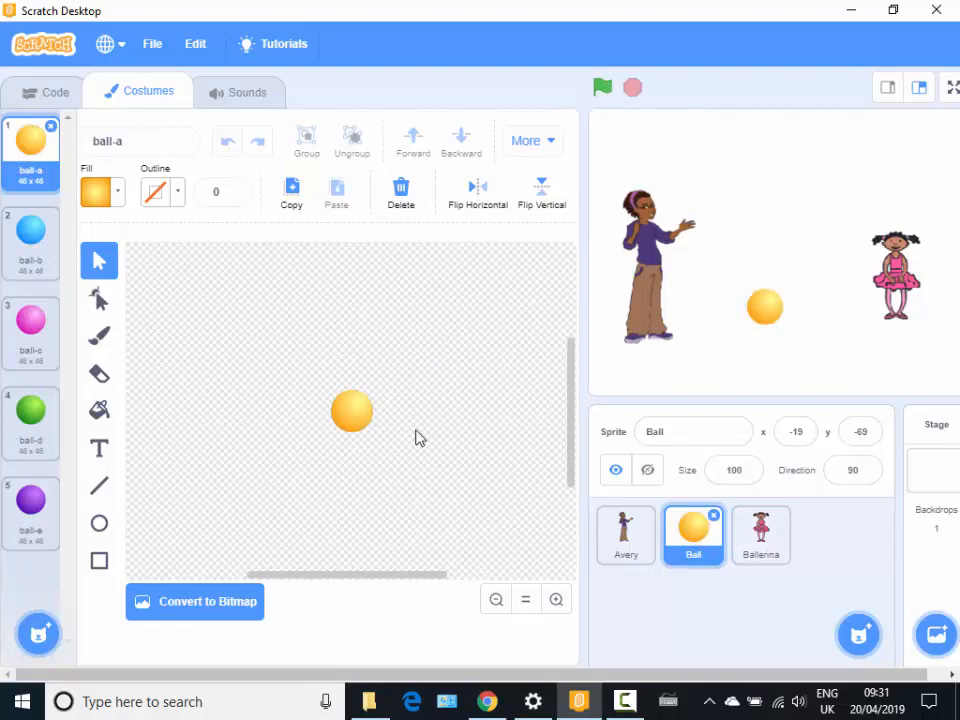
mouse_move(278, 284)
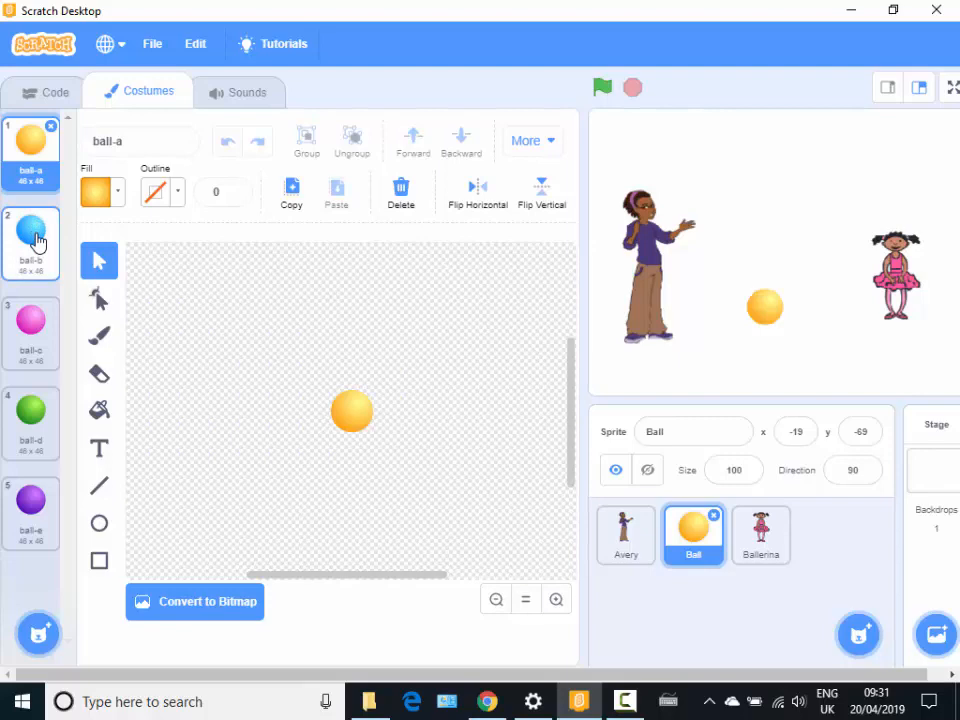
left_click(30, 232)
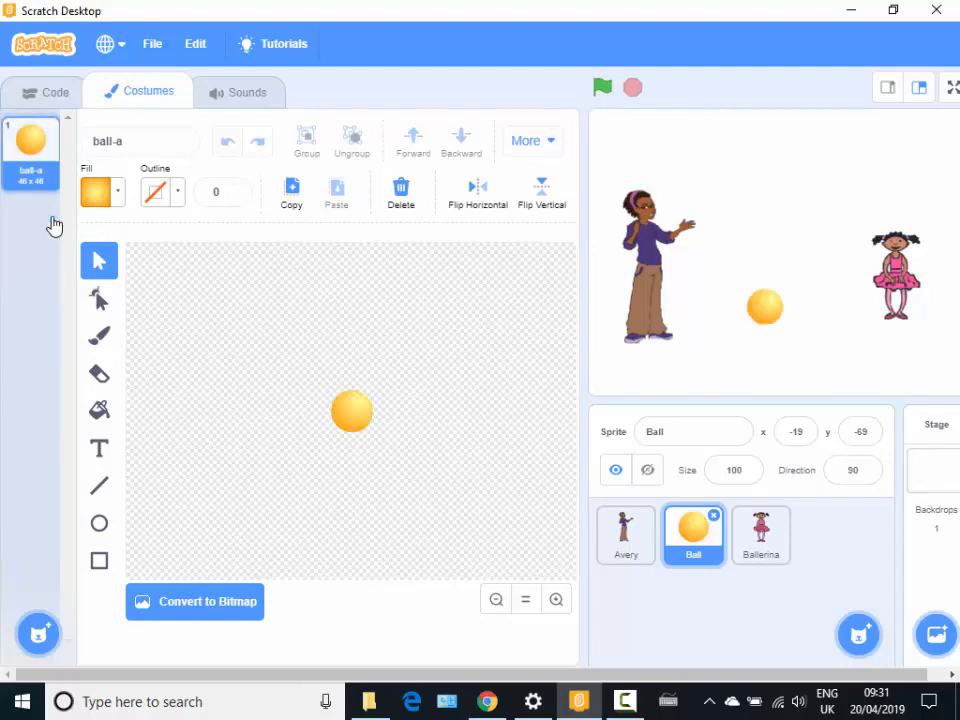
mouse_move(55, 240)
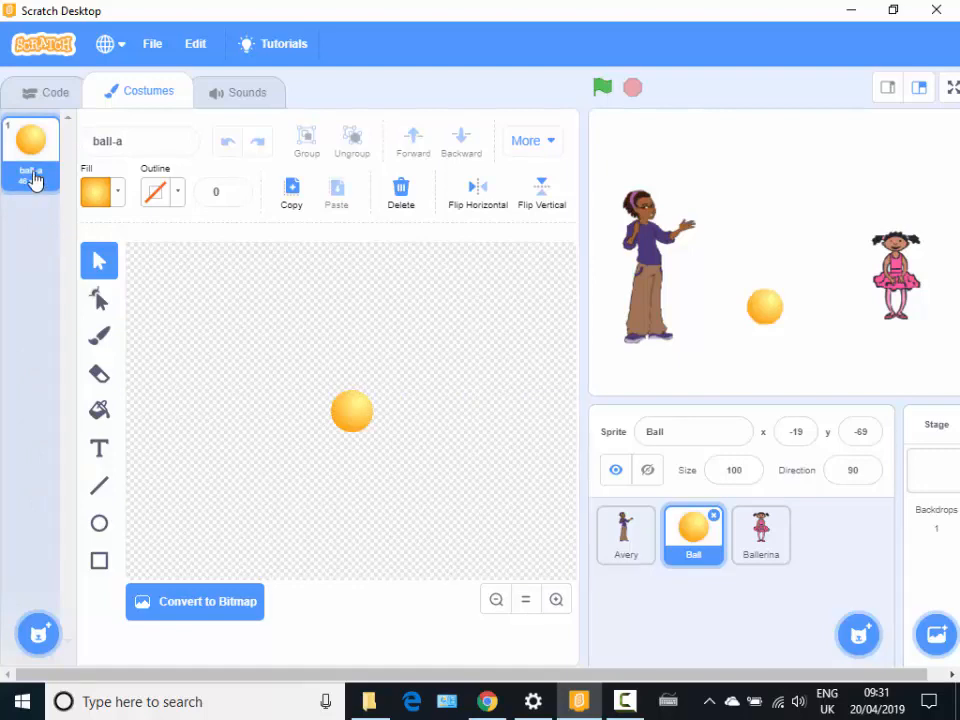
left_click(140, 141)
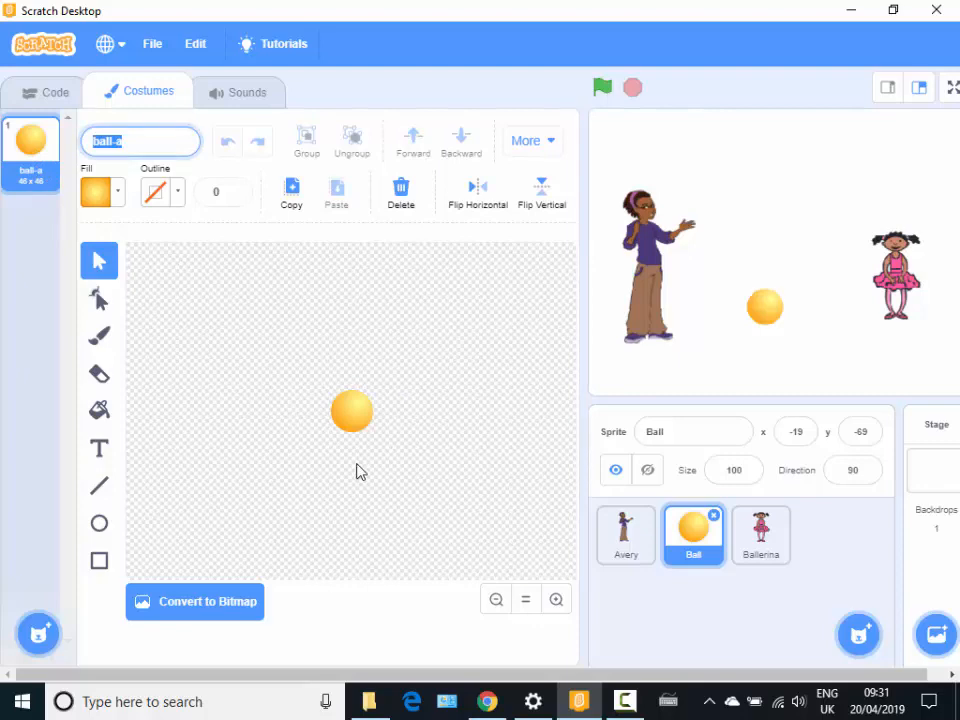
type("bal")
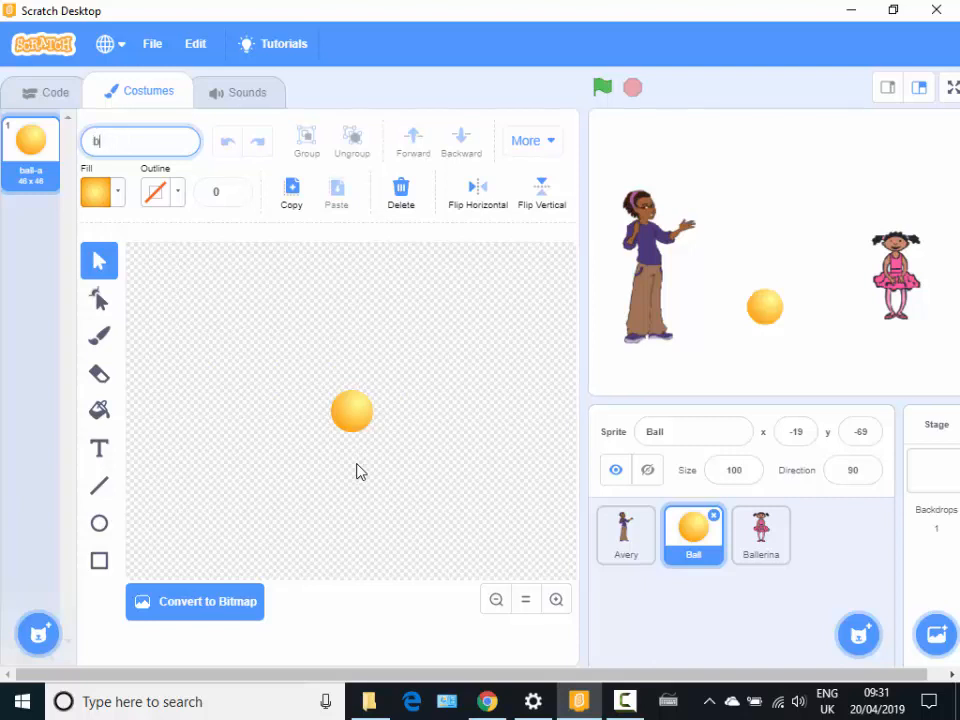
type("ouncing 1")
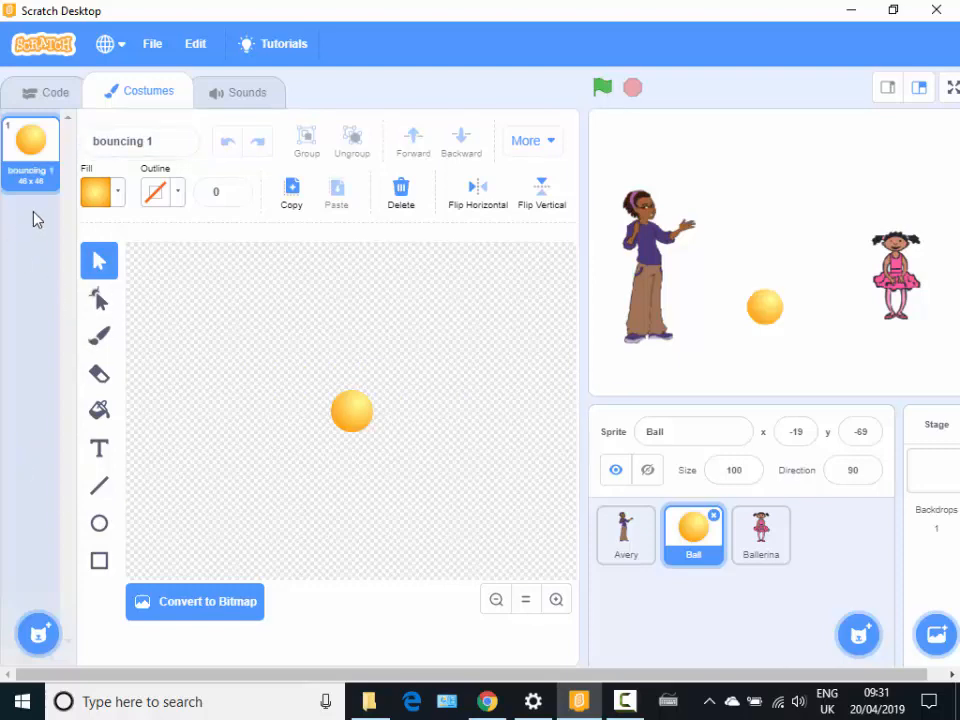
mouse_move(280, 480)
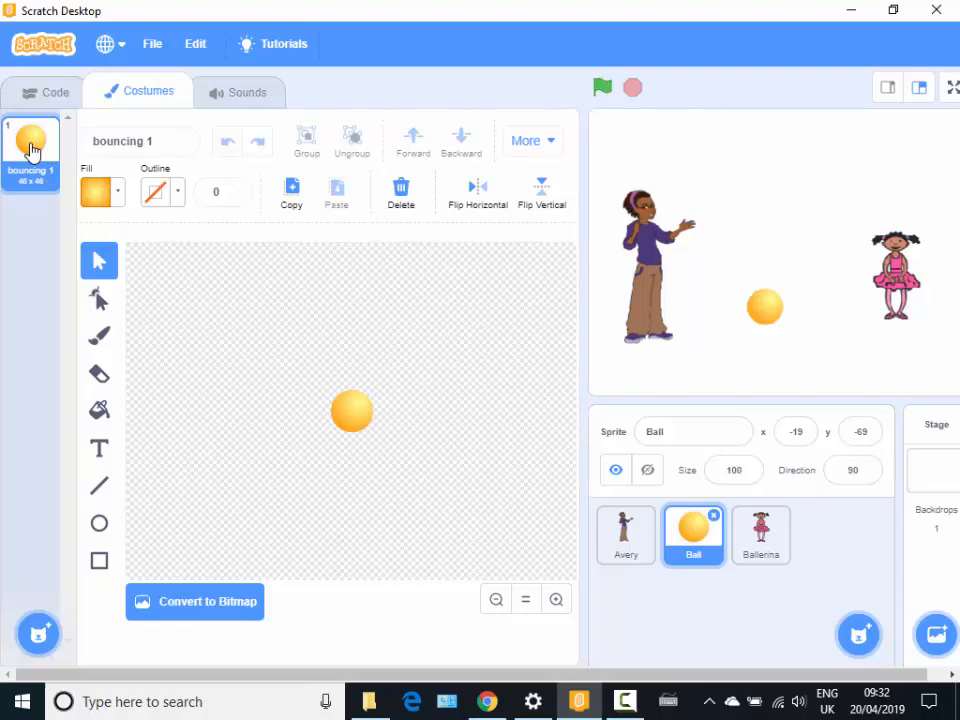
Duplicate bouncing 1 as bouncing 2 and select its ball to nudge it lower.
right_click(30, 150)
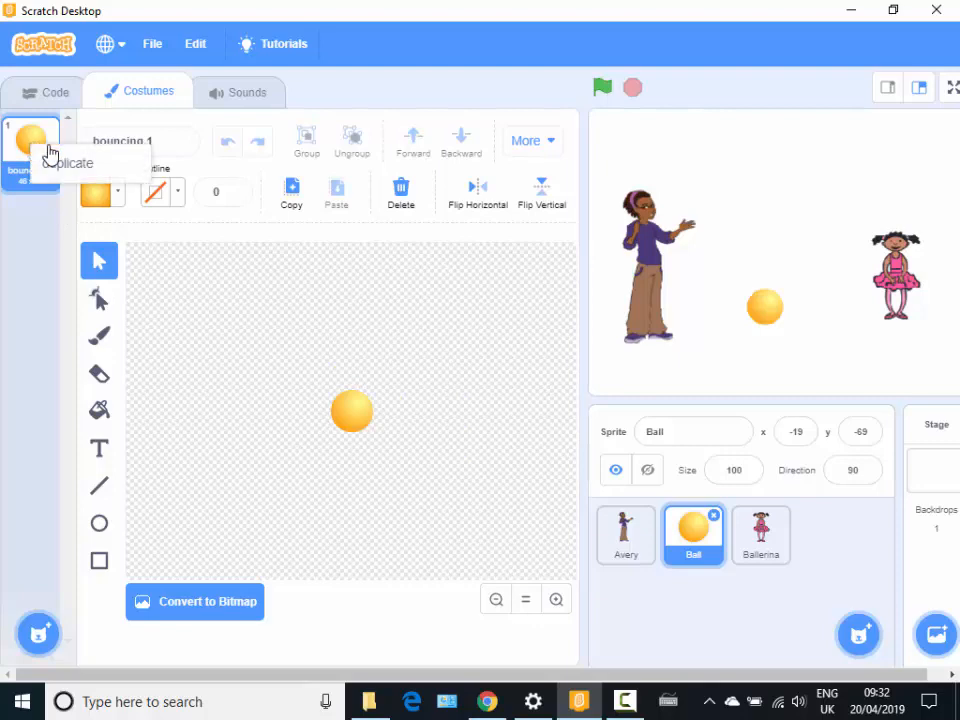
left_click(70, 162)
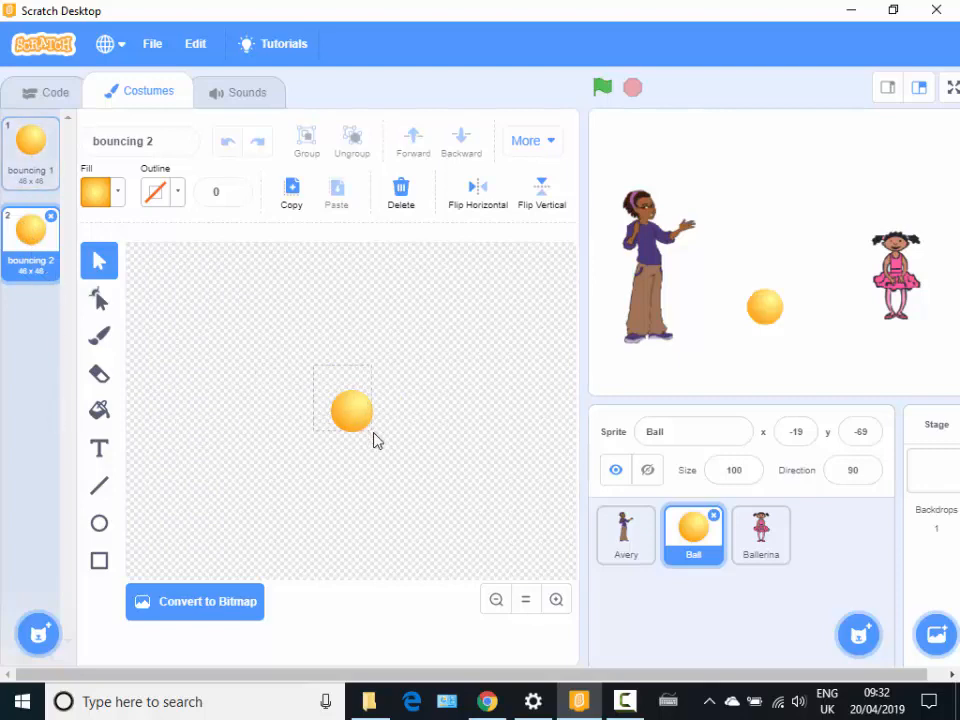
left_click(350, 410)
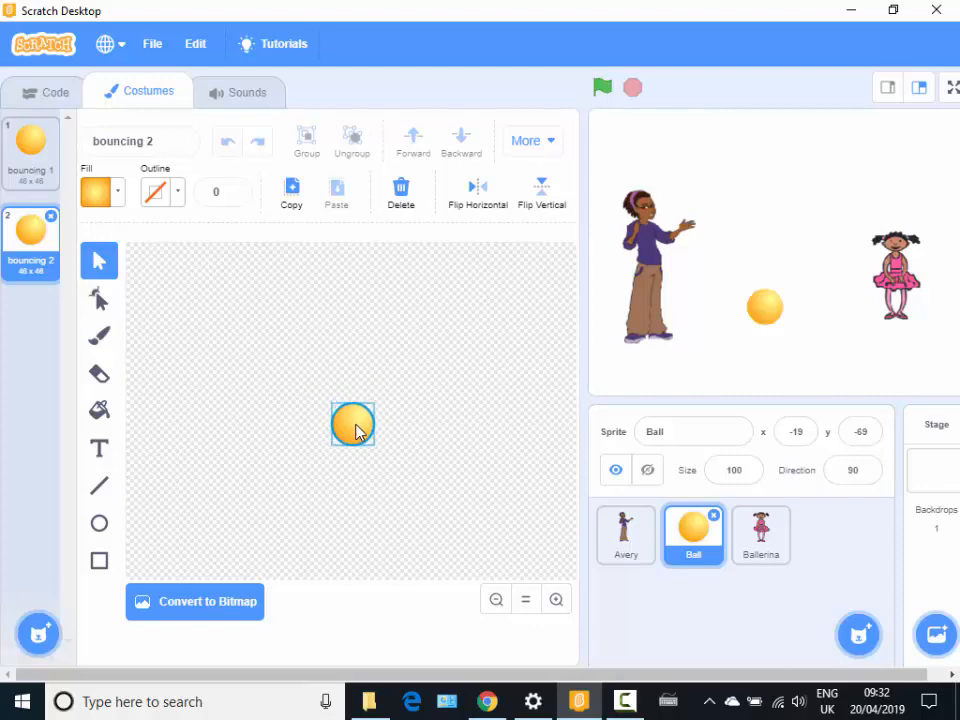
left_click(352, 423)
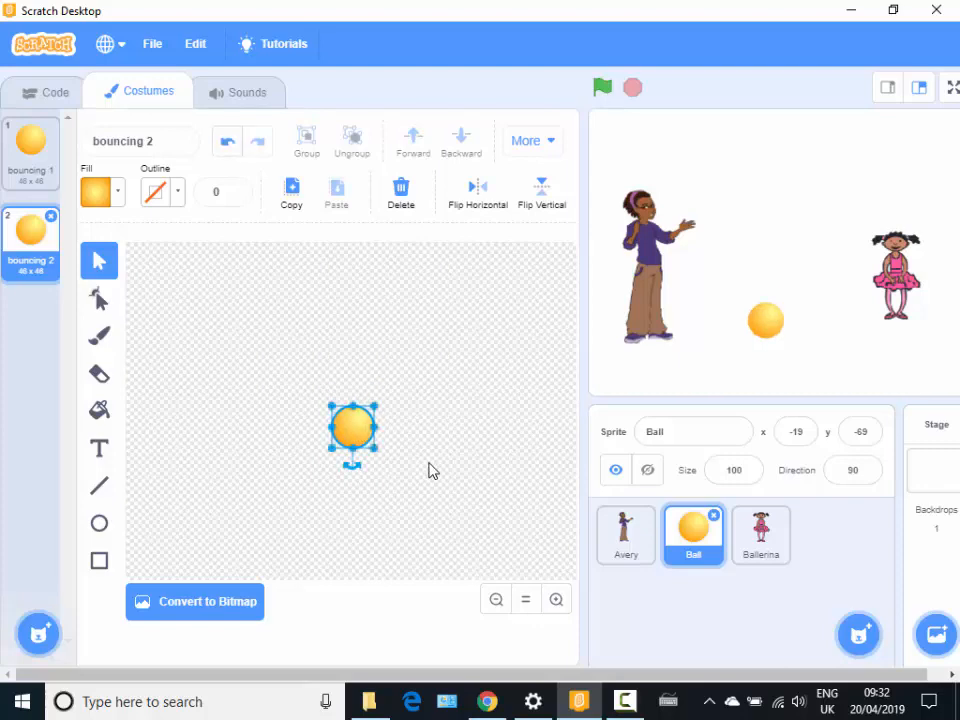
Switch between bouncing 1 and bouncing 2 to compare the ball positions.
left_click(30, 150)
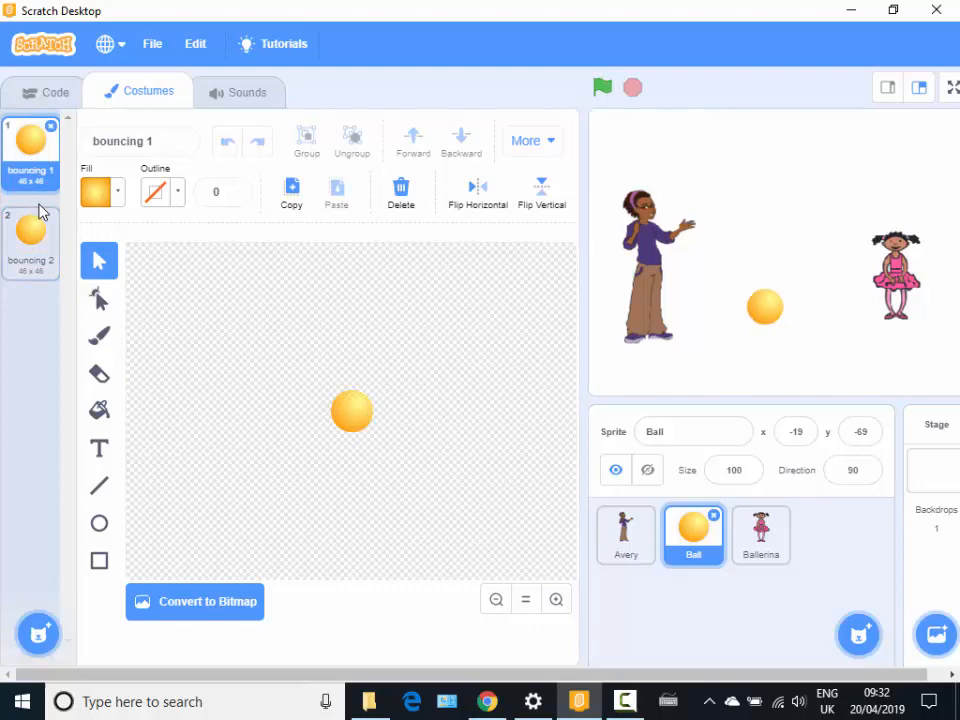
left_click(30, 235)
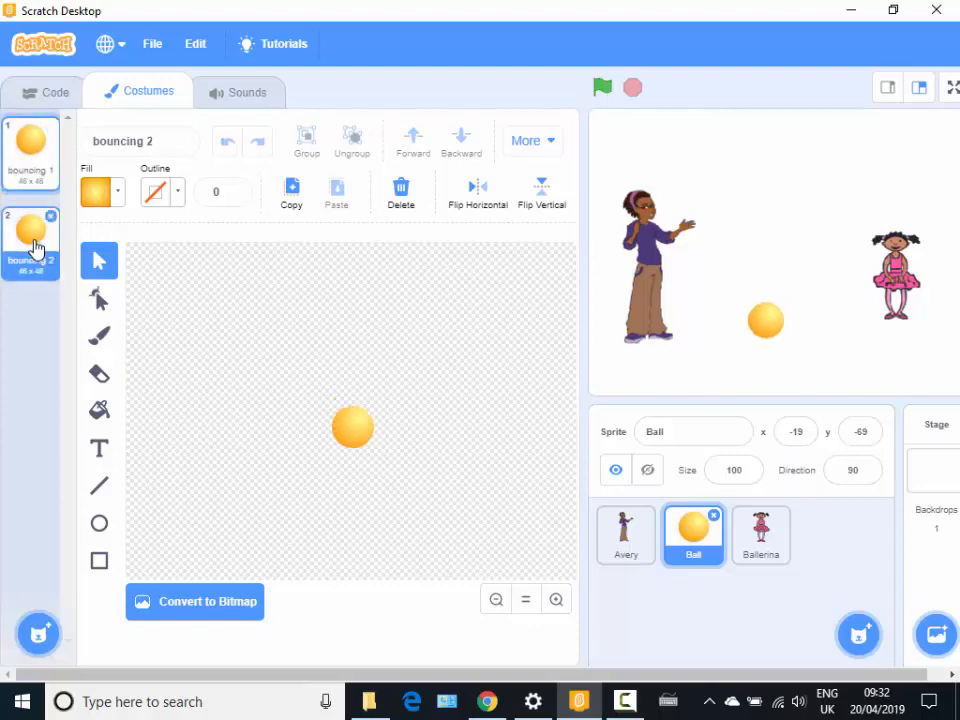
left_click(30, 150)
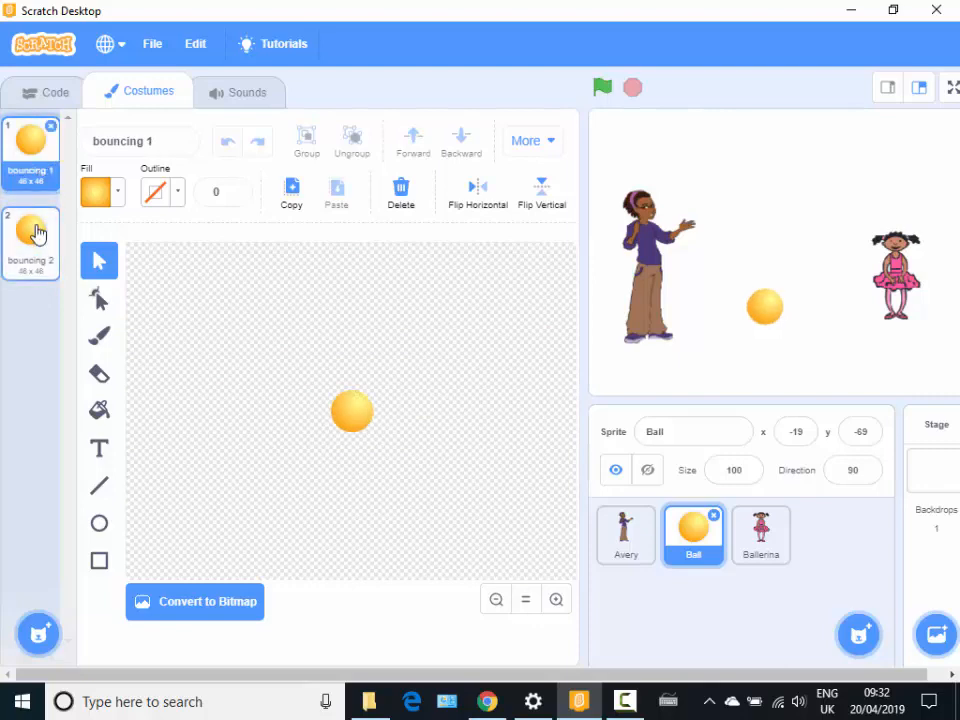
mouse_move(192, 383)
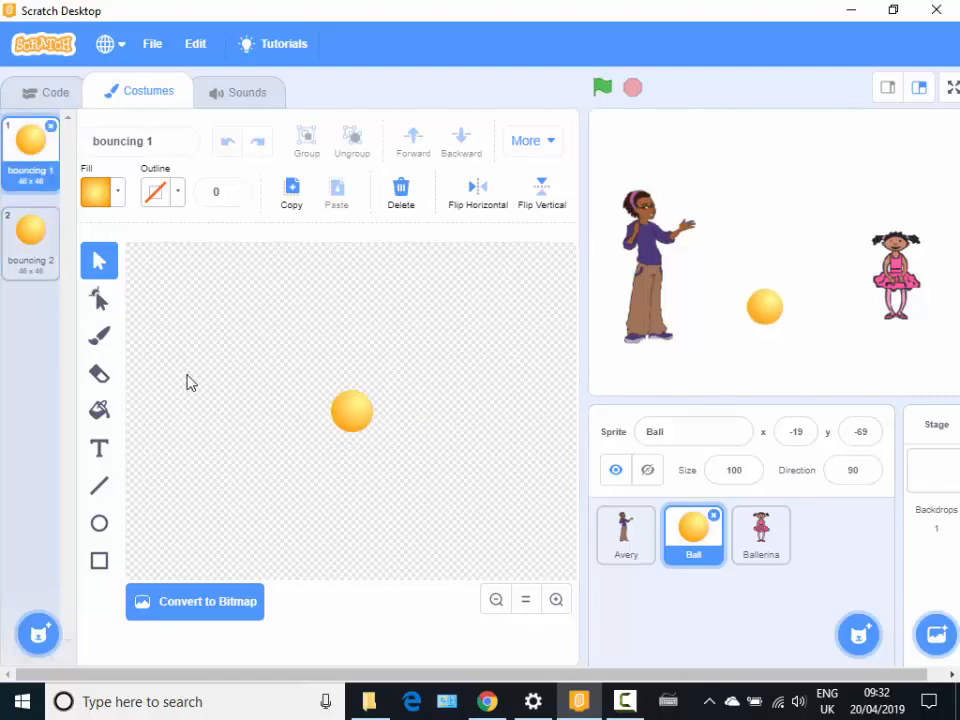
mouse_move(295, 520)
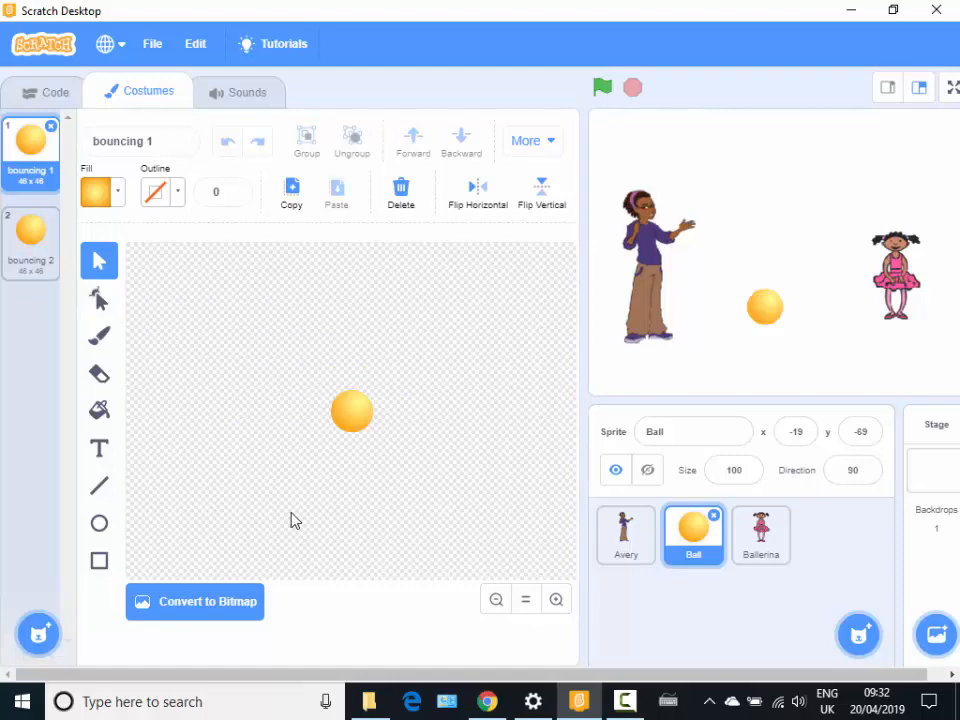
mouse_move(625, 535)
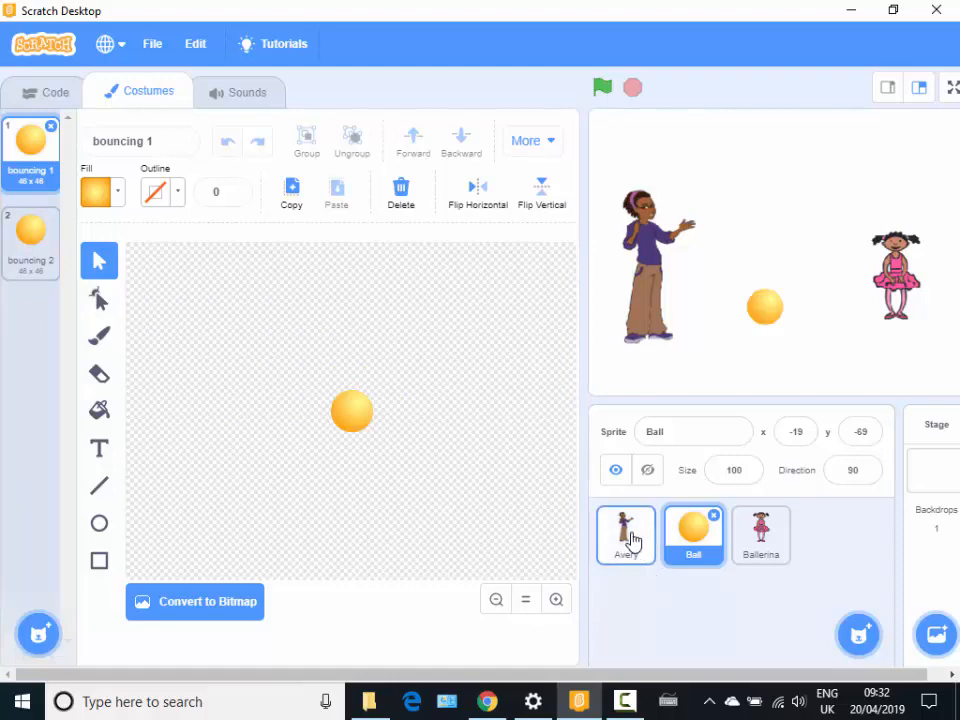
For Avery, delete the avery-b costume and rename avery-a to 'wave1'.
left_click(625, 535)
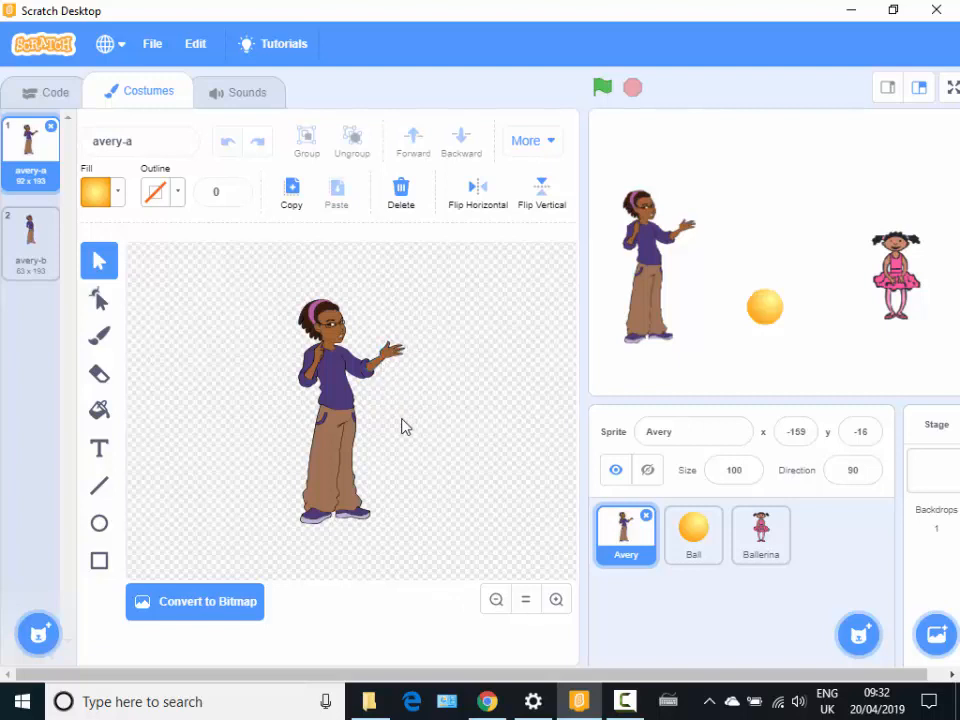
left_click(30, 232)
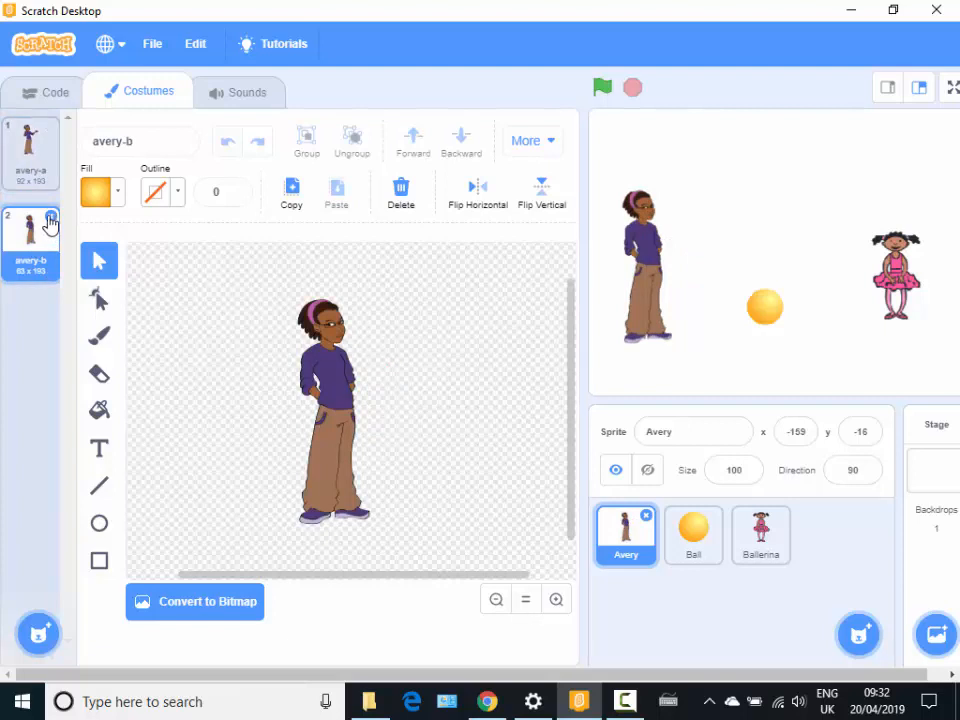
left_click(30, 150)
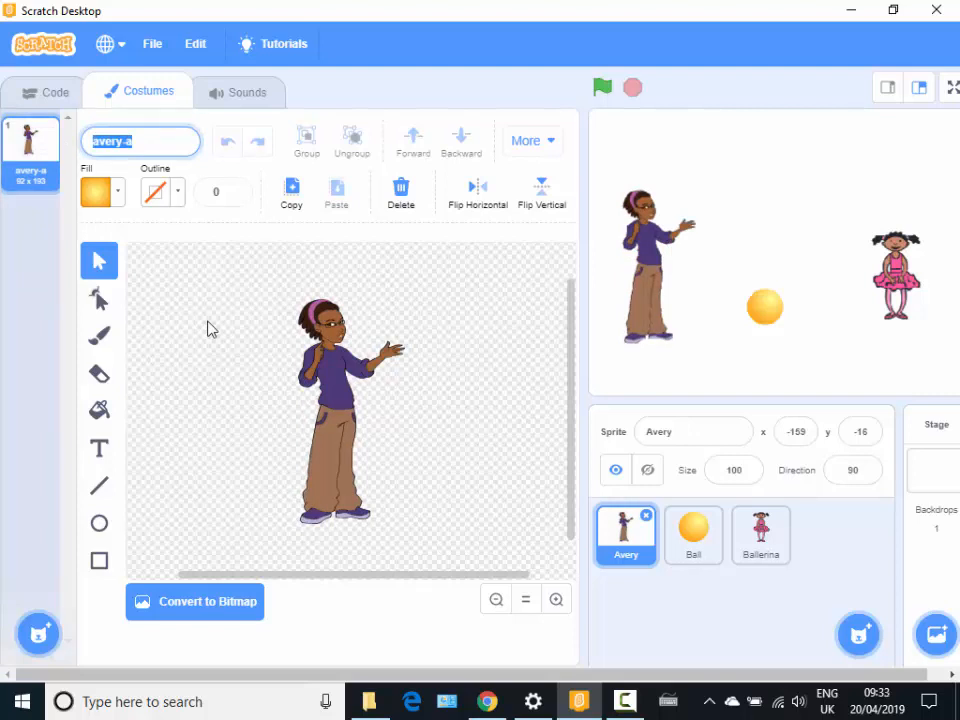
type("wave")
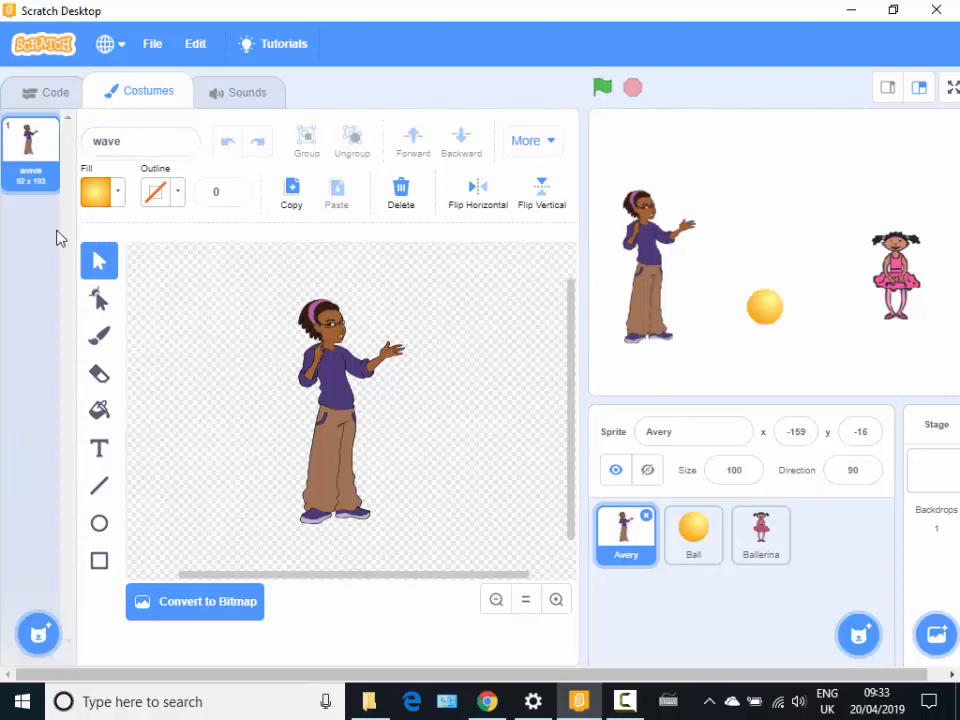
left_click(140, 141)
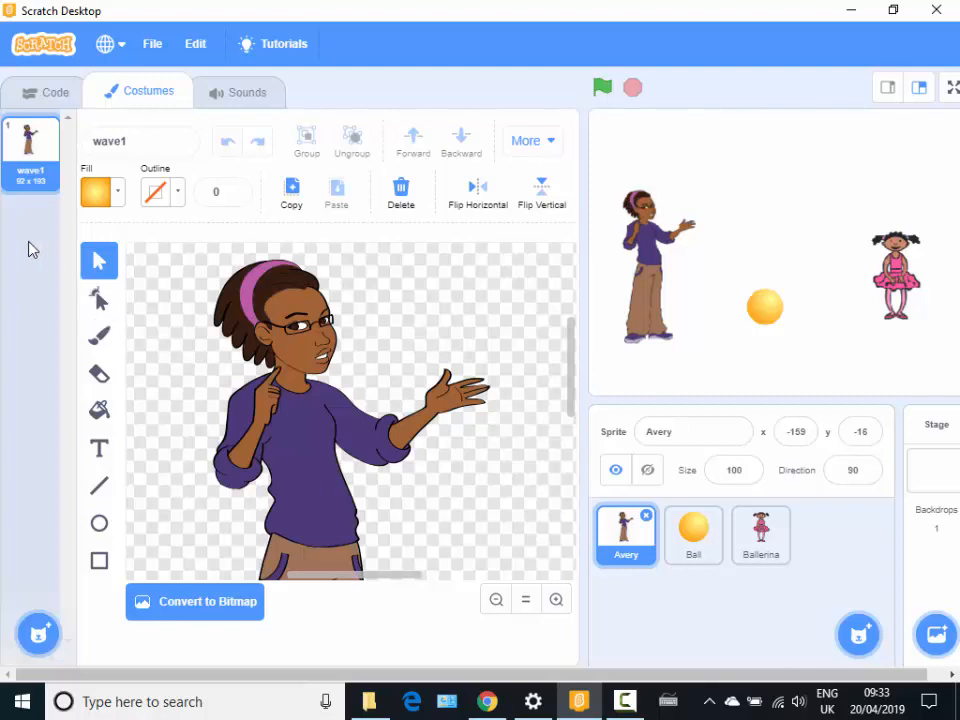
mouse_move(33, 138)
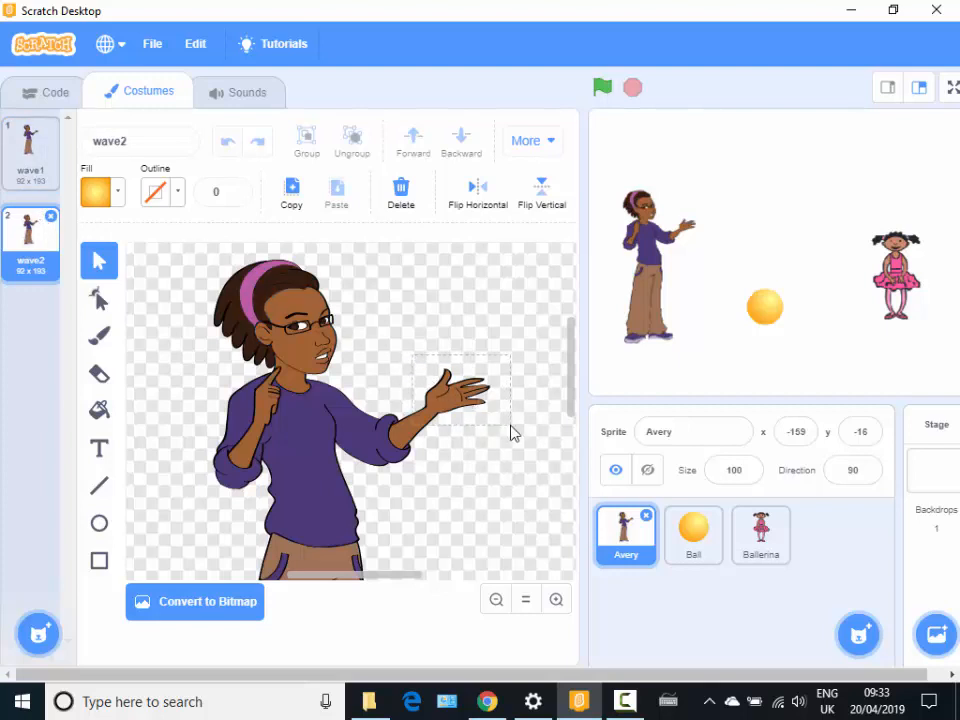
In wave2, rotate Avery's outstretched hand upward and move it back onto the wrist.
left_click(455, 390)
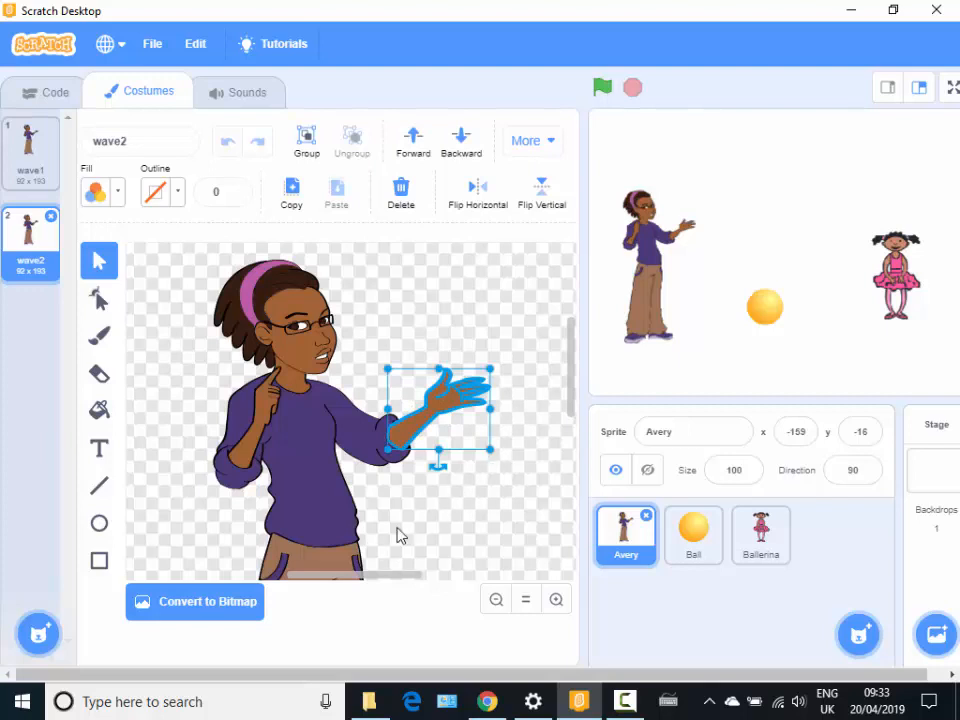
mouse_move(428, 373)
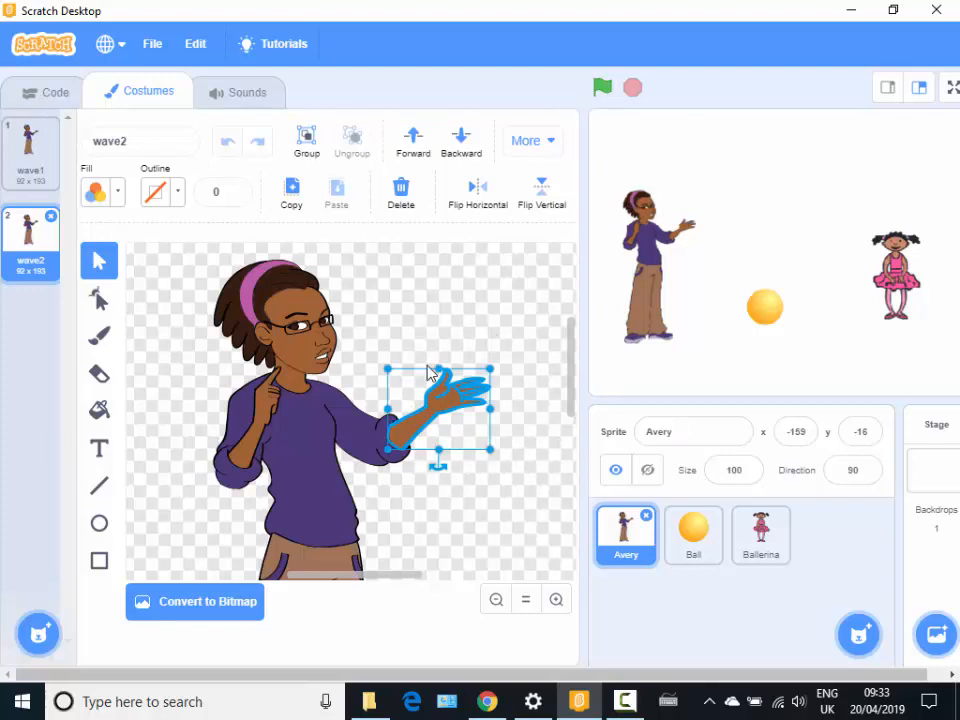
mouse_move(500, 503)
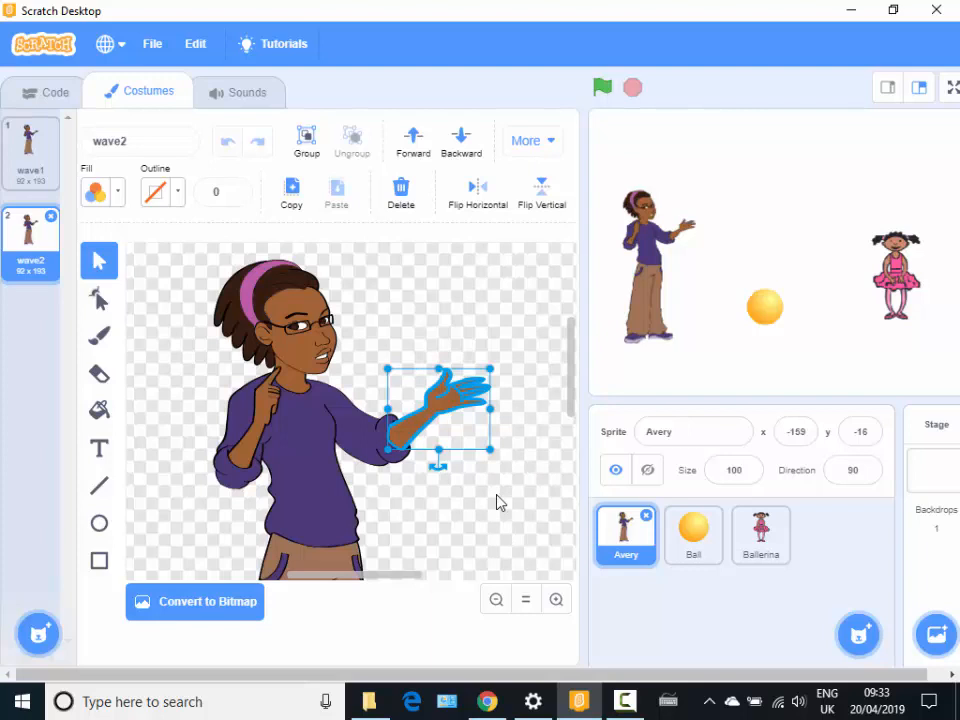
mouse_move(483, 506)
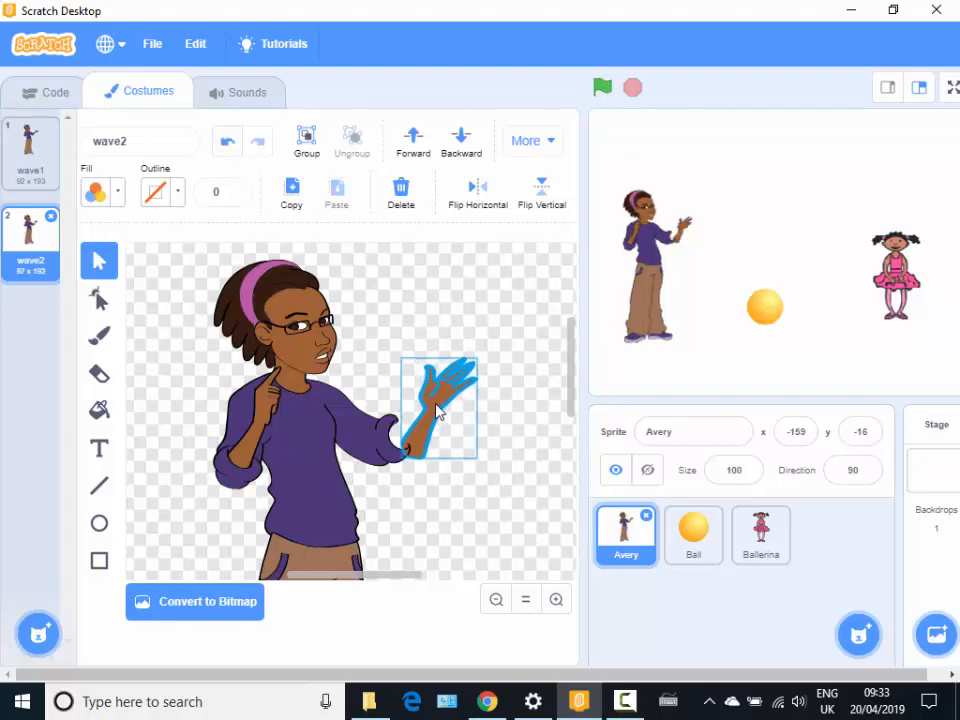
left_click_drag(440, 410, 425, 390)
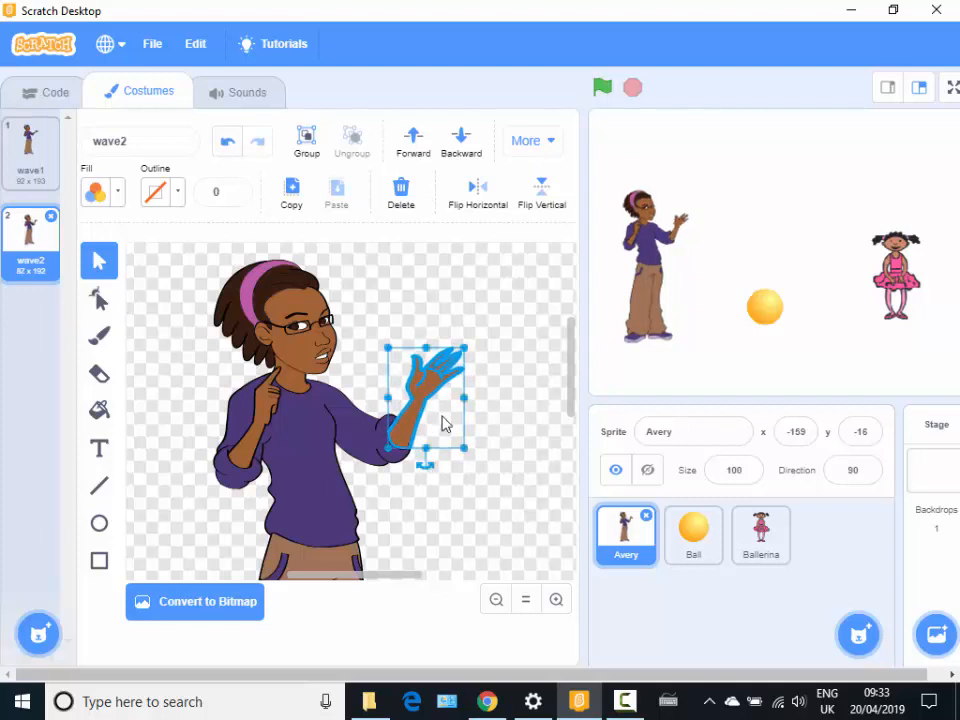
left_click(145, 318)
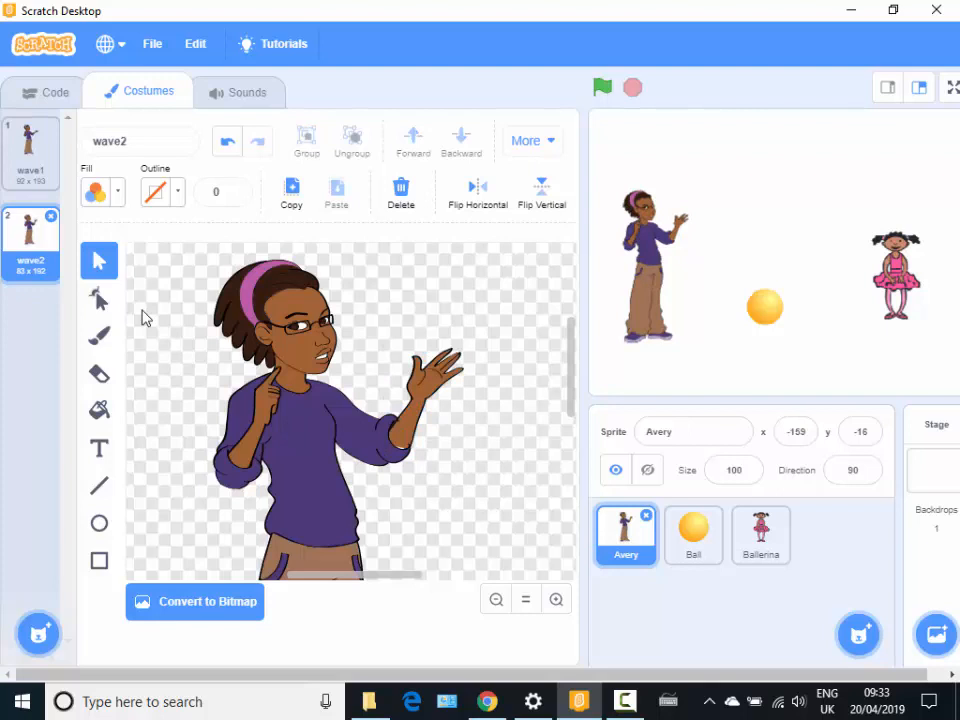
Switch between wave1 and wave2 to compare the waving hand.
left_click(30, 150)
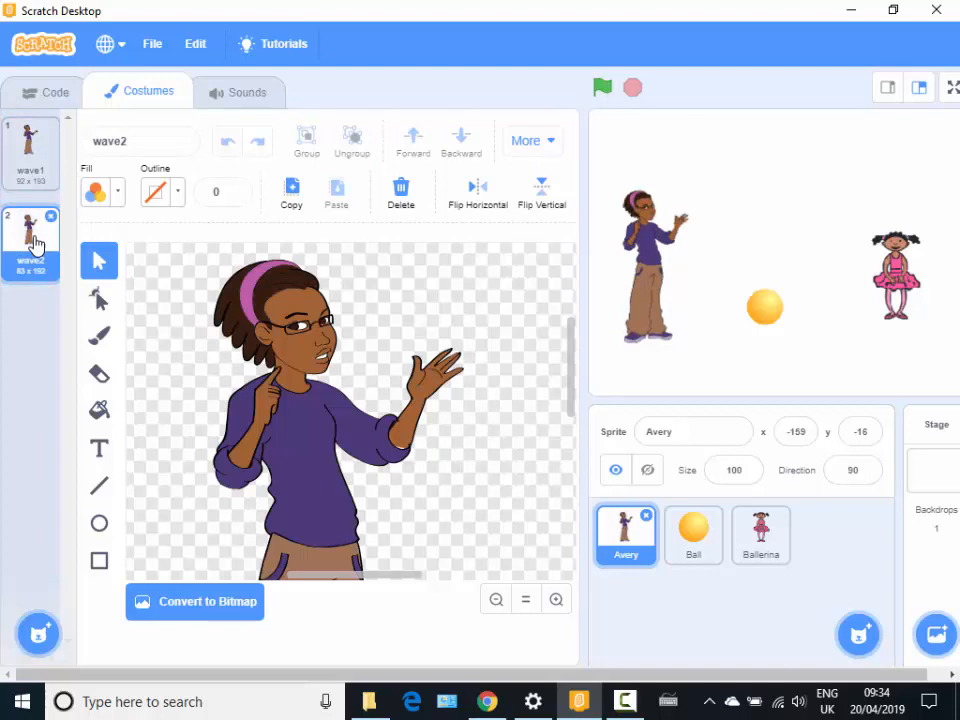
left_click(30, 150)
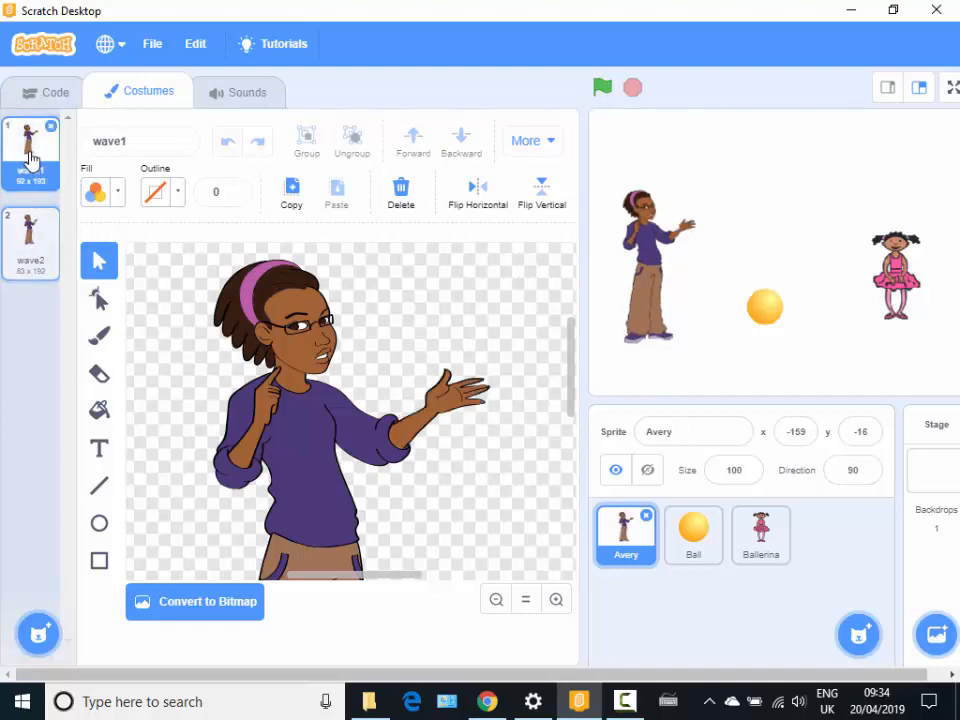
left_click(30, 230)
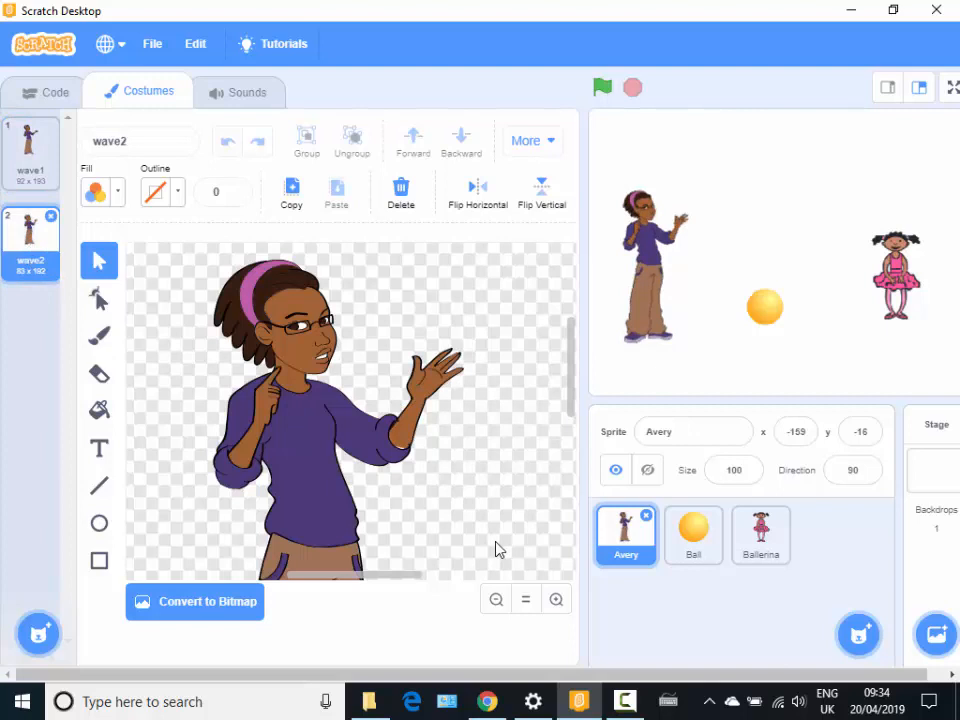